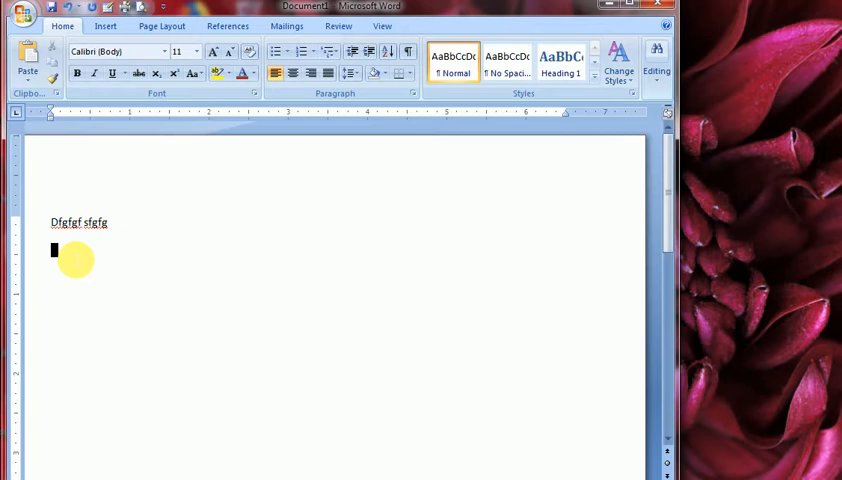
- Enter two lines of random sample letters (jgujyg, yiiu, iuiouic) to show the current cursor thickness
type("jgujyg")
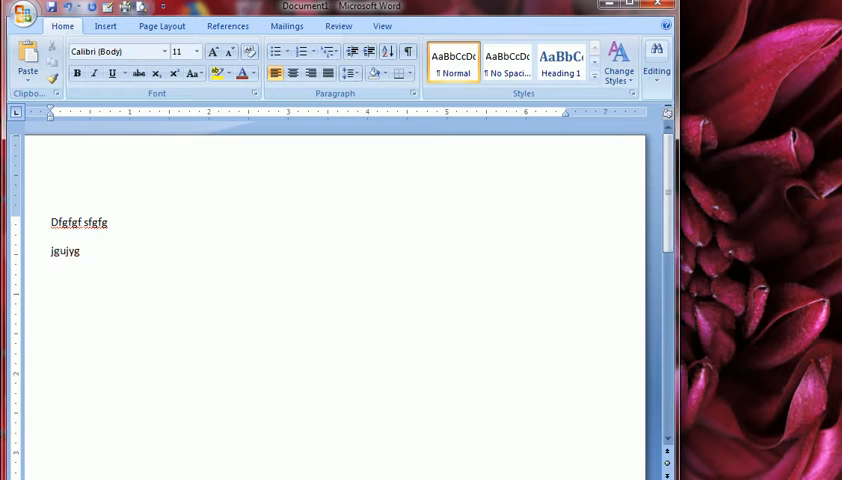
type("yiiuiui")
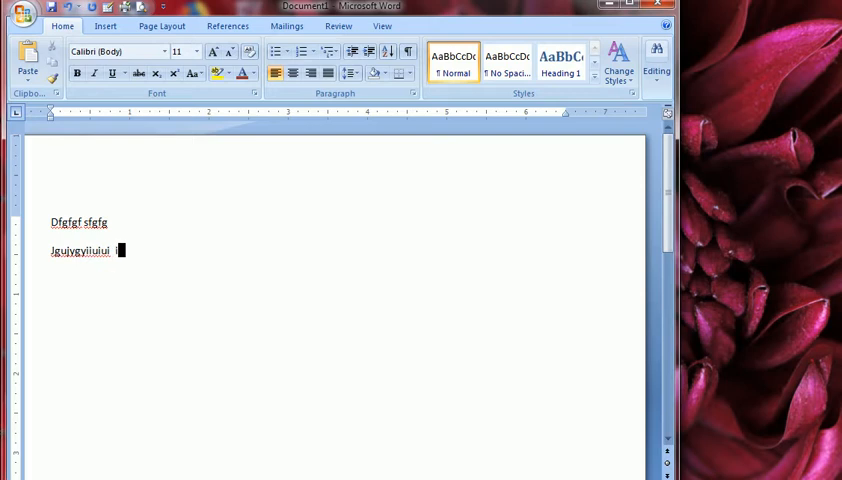
type("iuiouic")
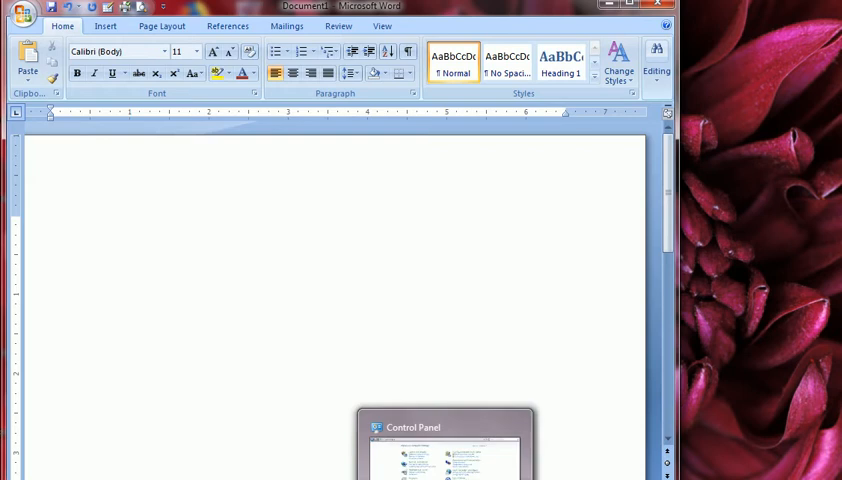
- Reach the 'Make the computer easier to see' page via All Control Panel Items and Ease of Access Center
left_click(54, 220)
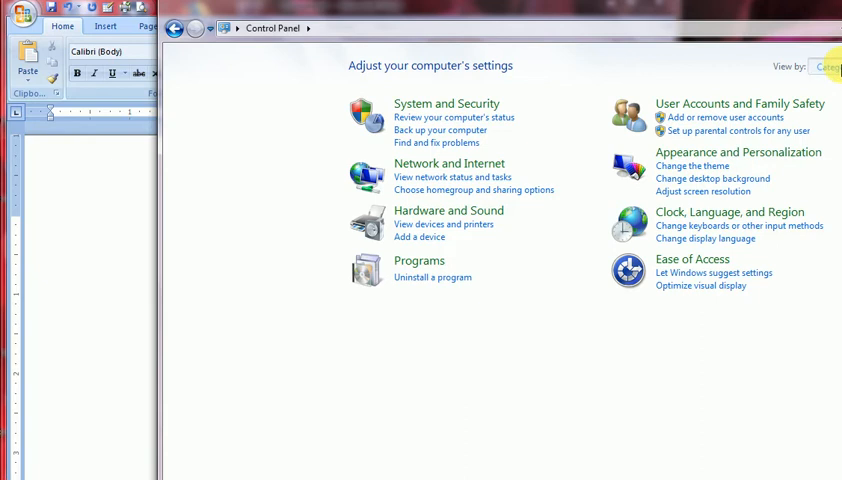
left_click(824, 66)
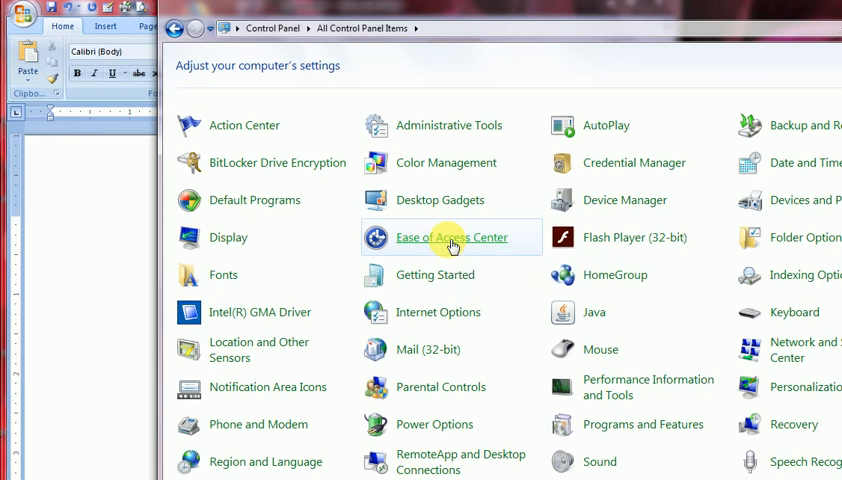
left_click(452, 236)
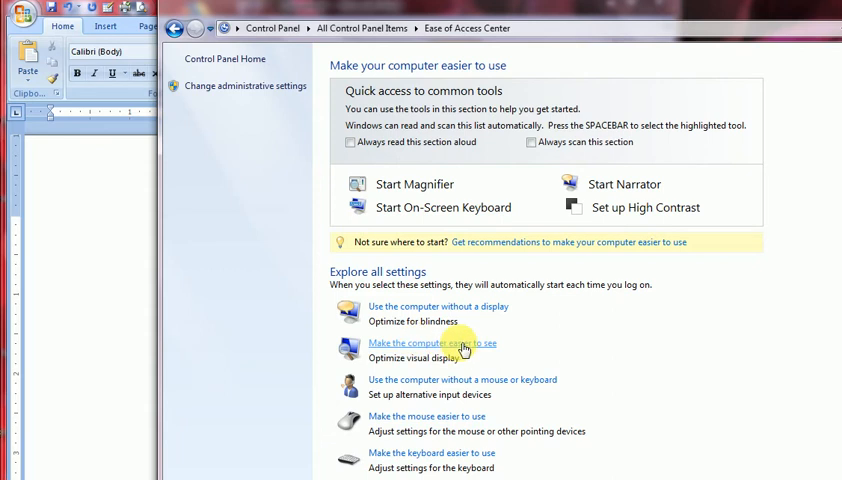
left_click(432, 344)
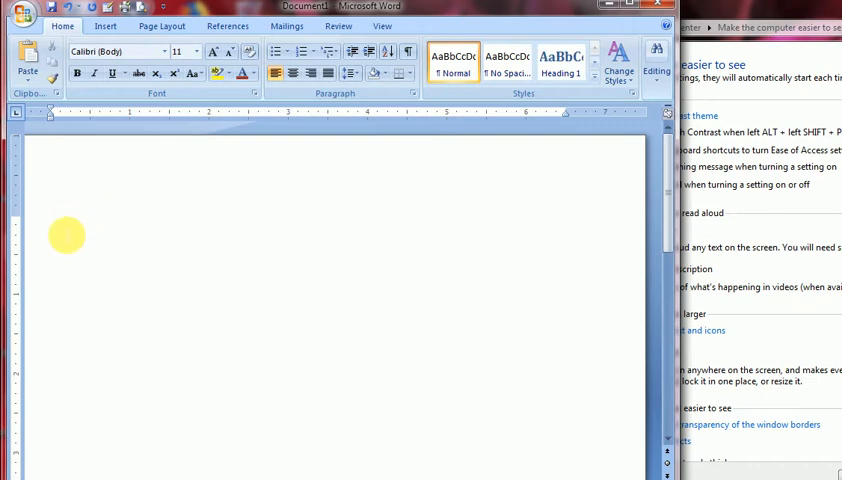
mouse_move(752, 232)
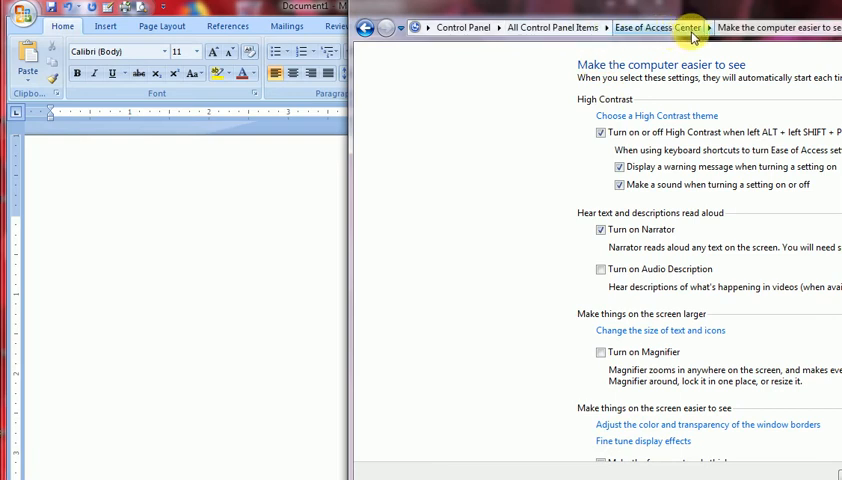
mouse_move(784, 28)
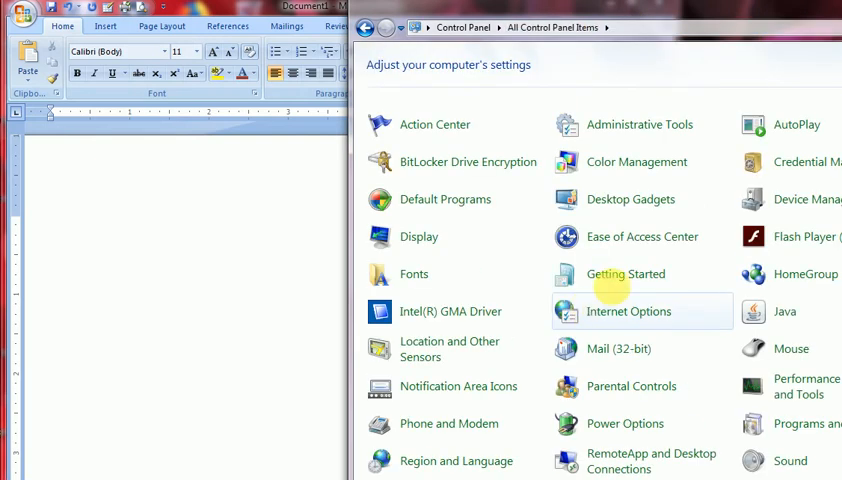
- Reopen the main Ease of Access Center page from the breadcrumb
left_click(640, 236)
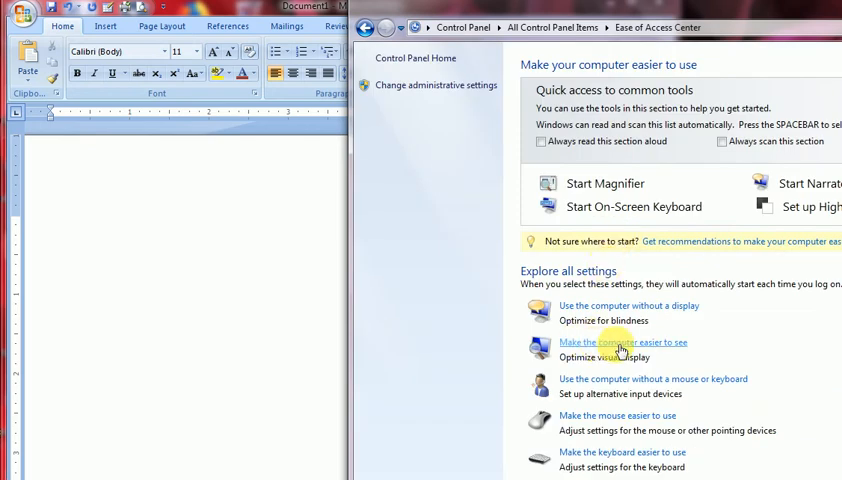
- On the 'Make the computer easier to see' page, choose 2 for the blinking cursor thickness
left_click(622, 342)
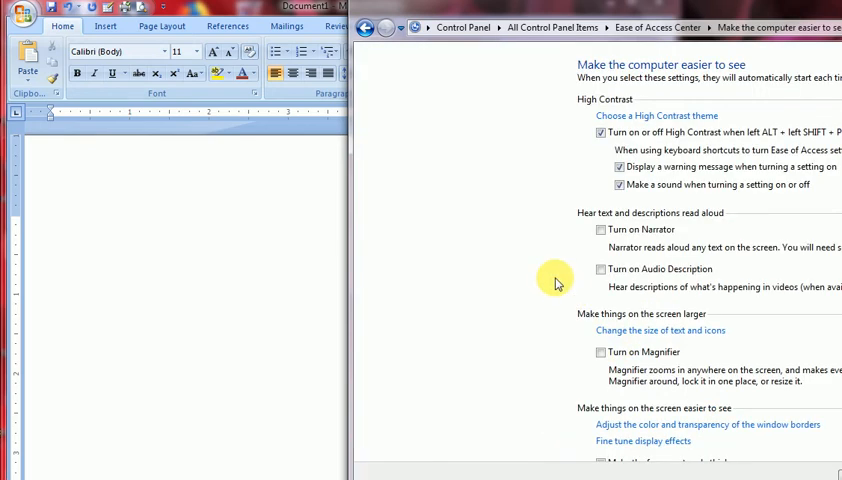
scroll("down", 3)
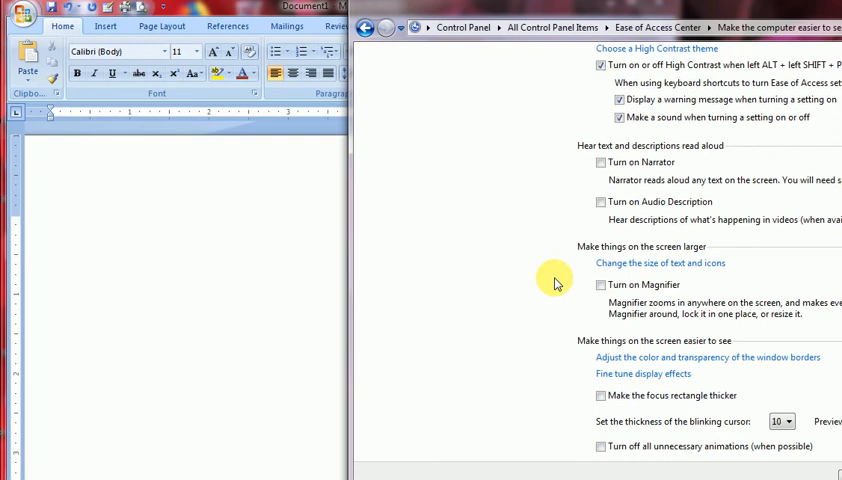
scroll("down", 3)
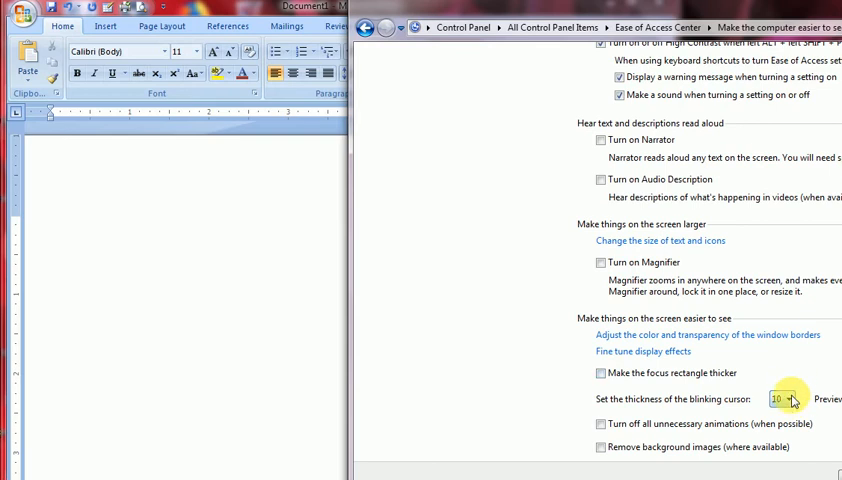
left_click(788, 400)
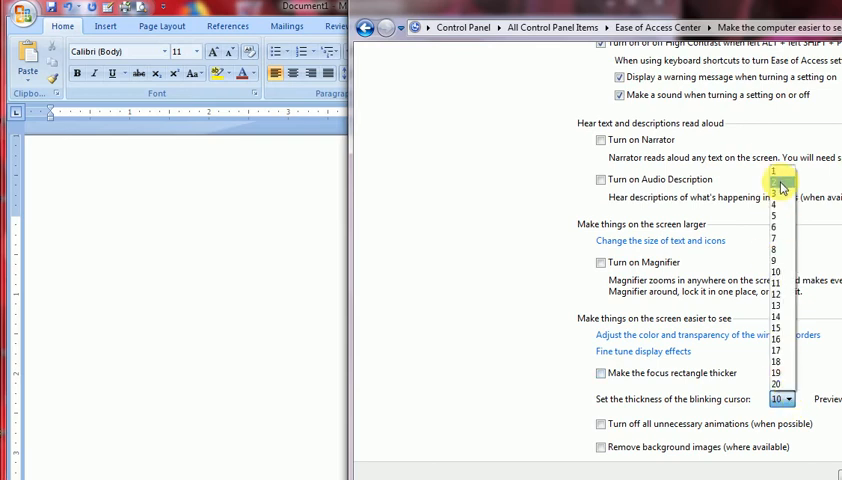
left_click(776, 180)
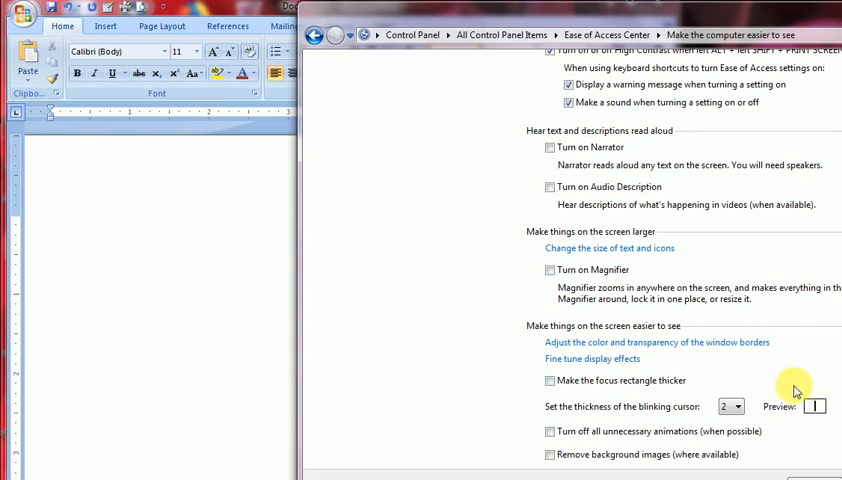
left_click(738, 406)
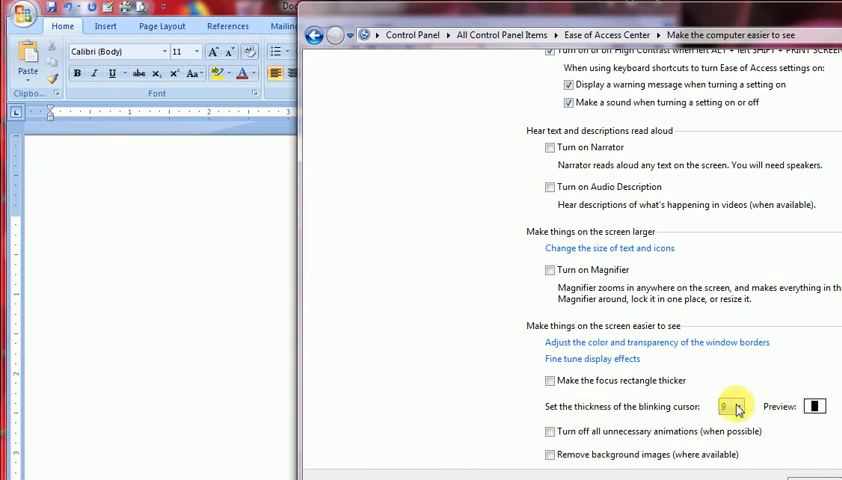
left_click(732, 406)
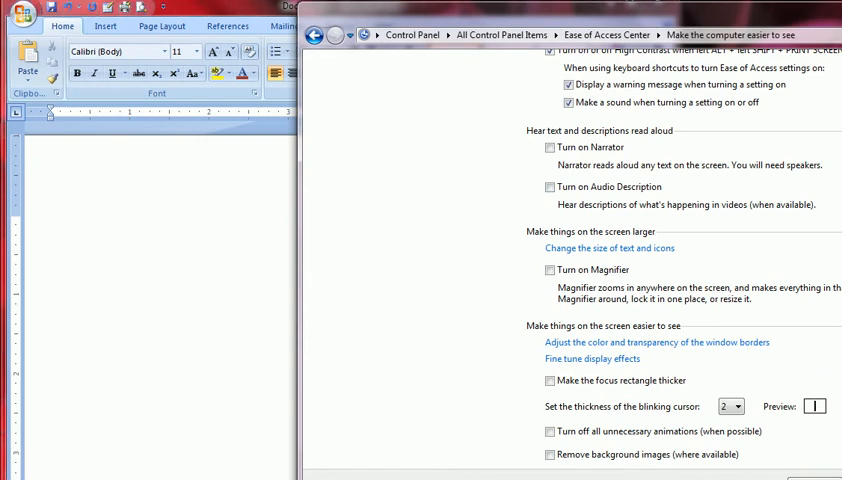
mouse_move(296, 308)
type("Jghjgjg")
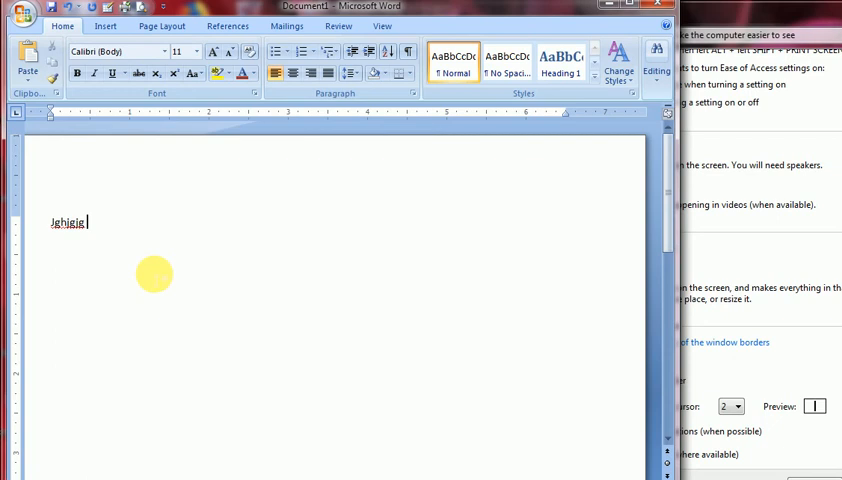
- Enter another line of sample letters (khkhkj) in Word to see how the cursor looks now
type("khkhkj")
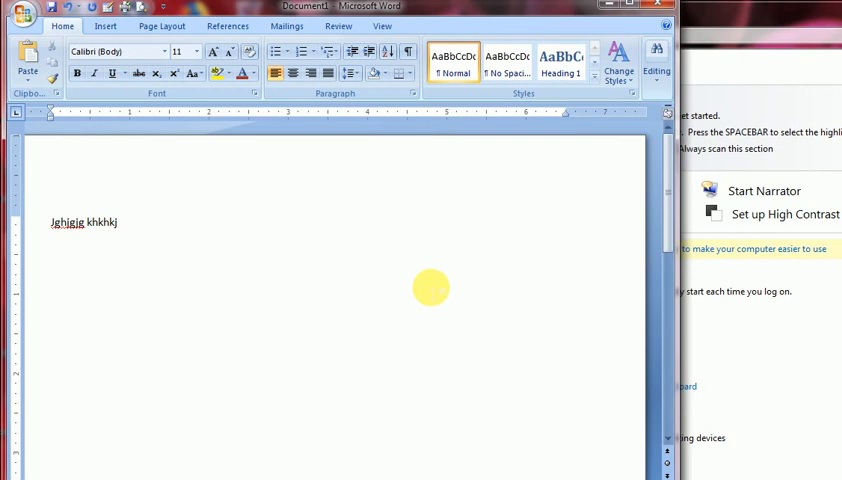
mouse_move(680, 364)
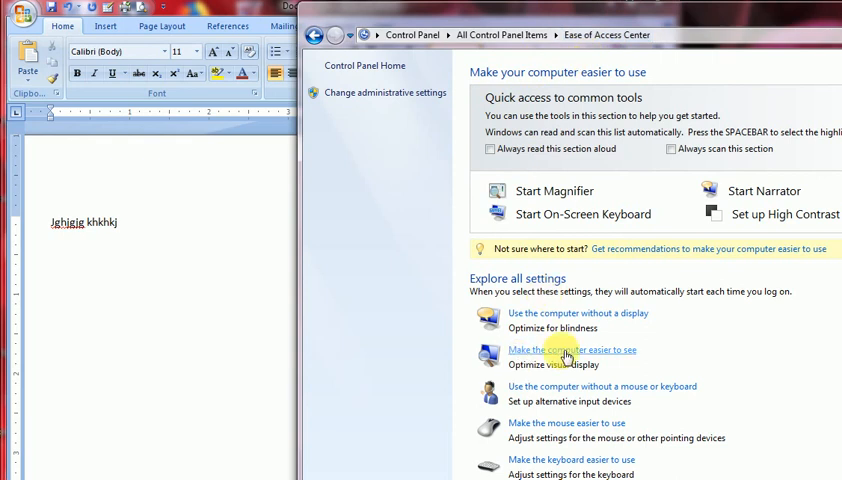
- Reopen the 'Make the computer easier to see' page and check the cursor thickness still reads 2
left_click(572, 350)
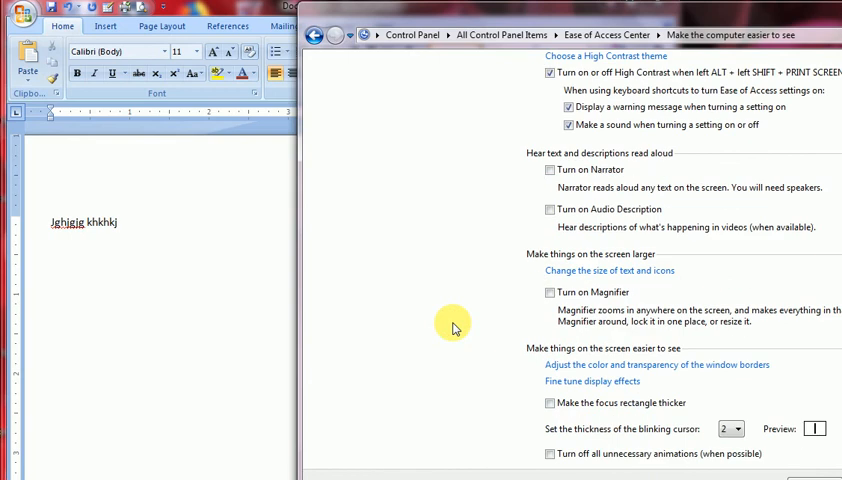
scroll("down", 3)
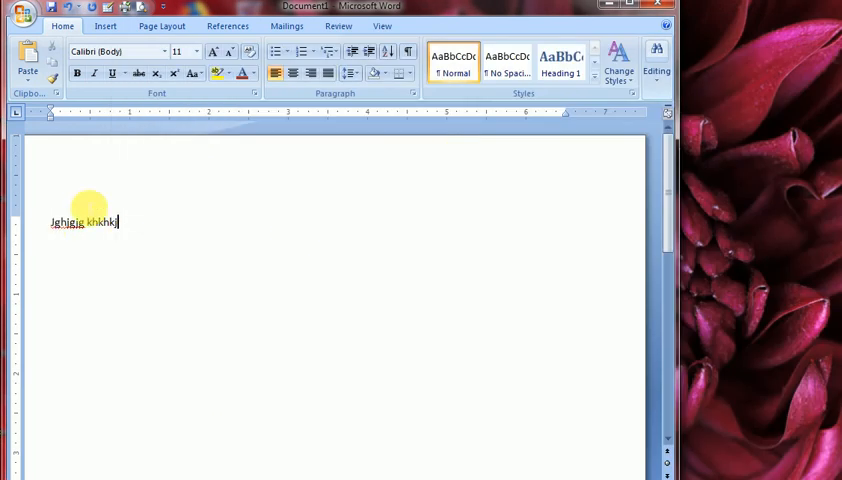
mouse_move(240, 308)
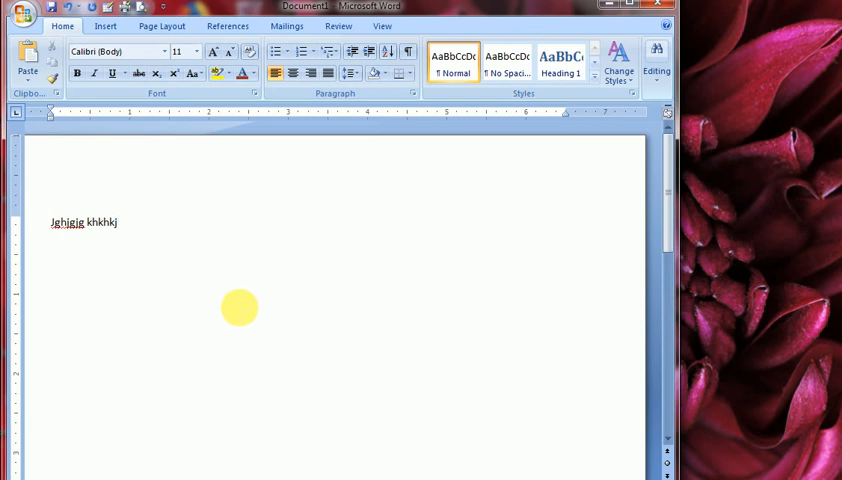